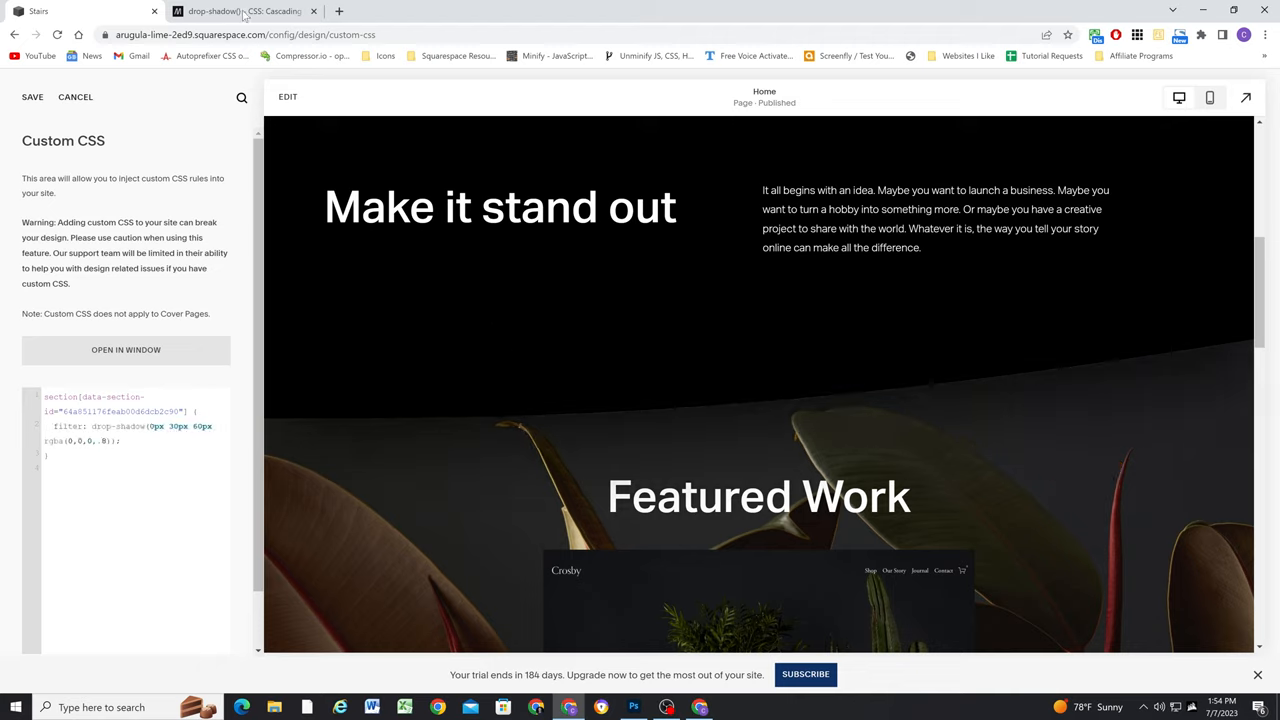
- Switch the browser to the MDN drop-shadow() reference article
click(240, 12)
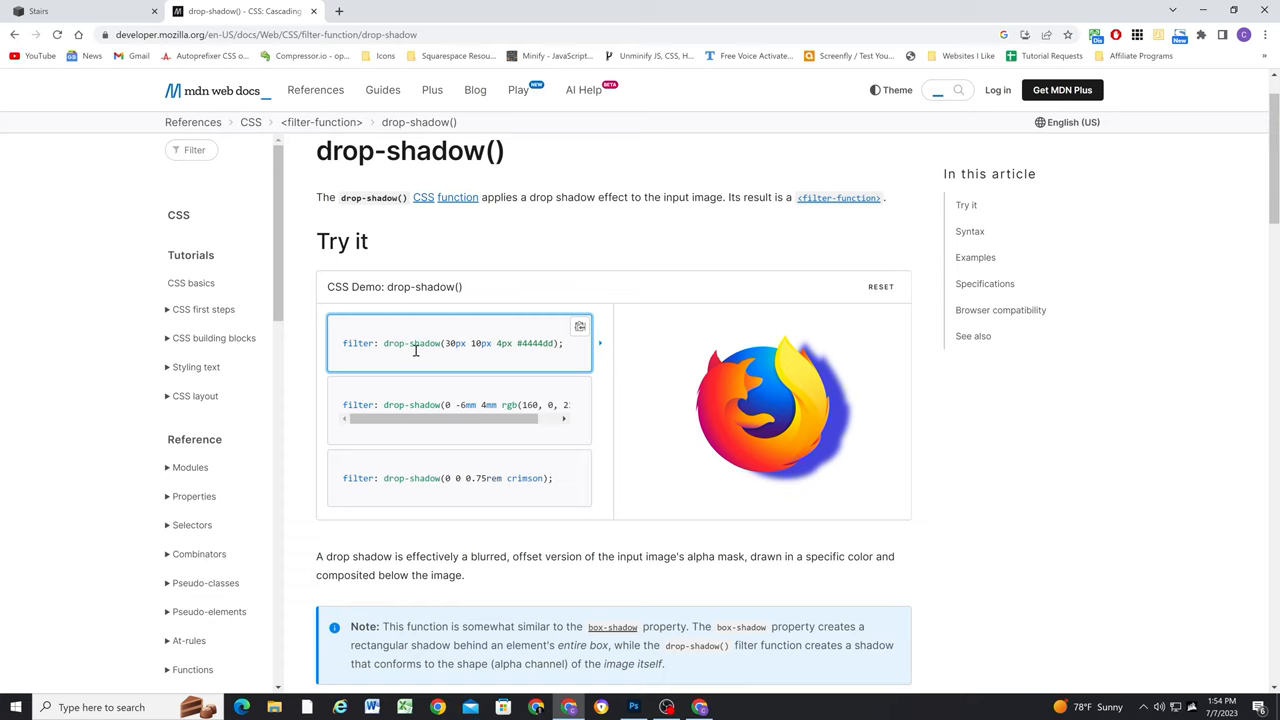
mouse_move(384, 344)
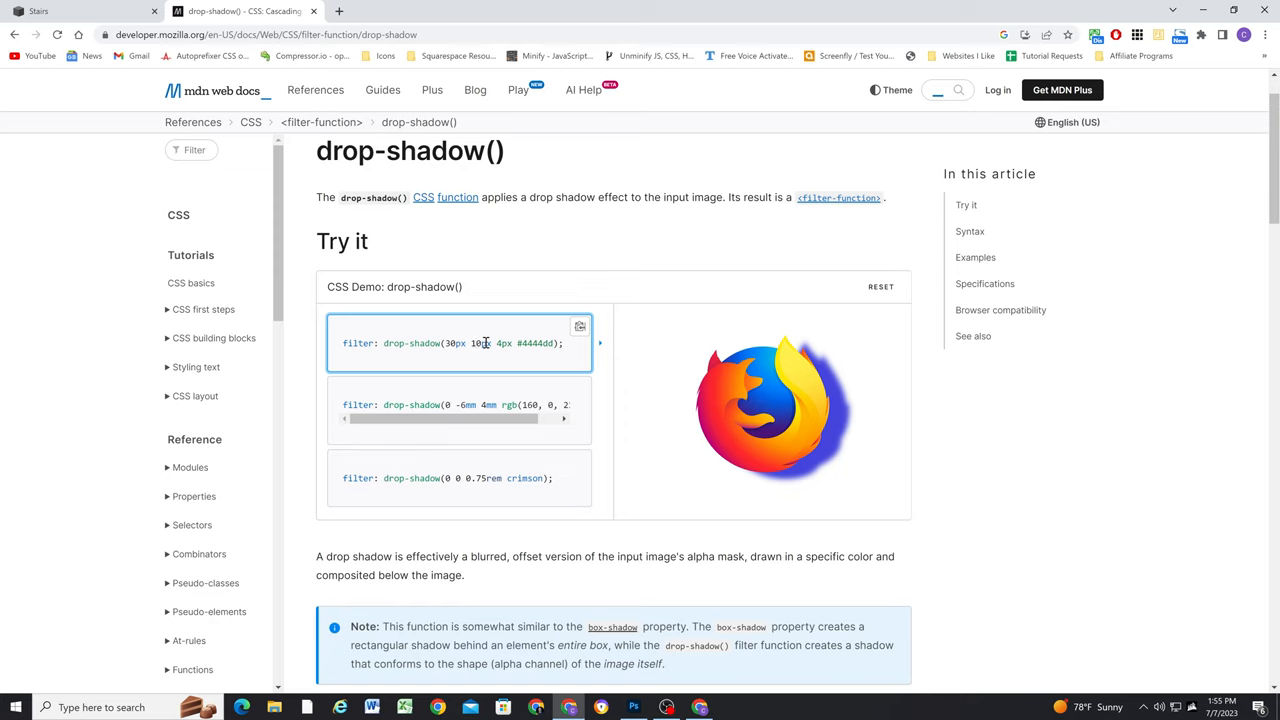
- Change one offset in the MDN drop-shadow() Try it demo to 20px
text(20px)
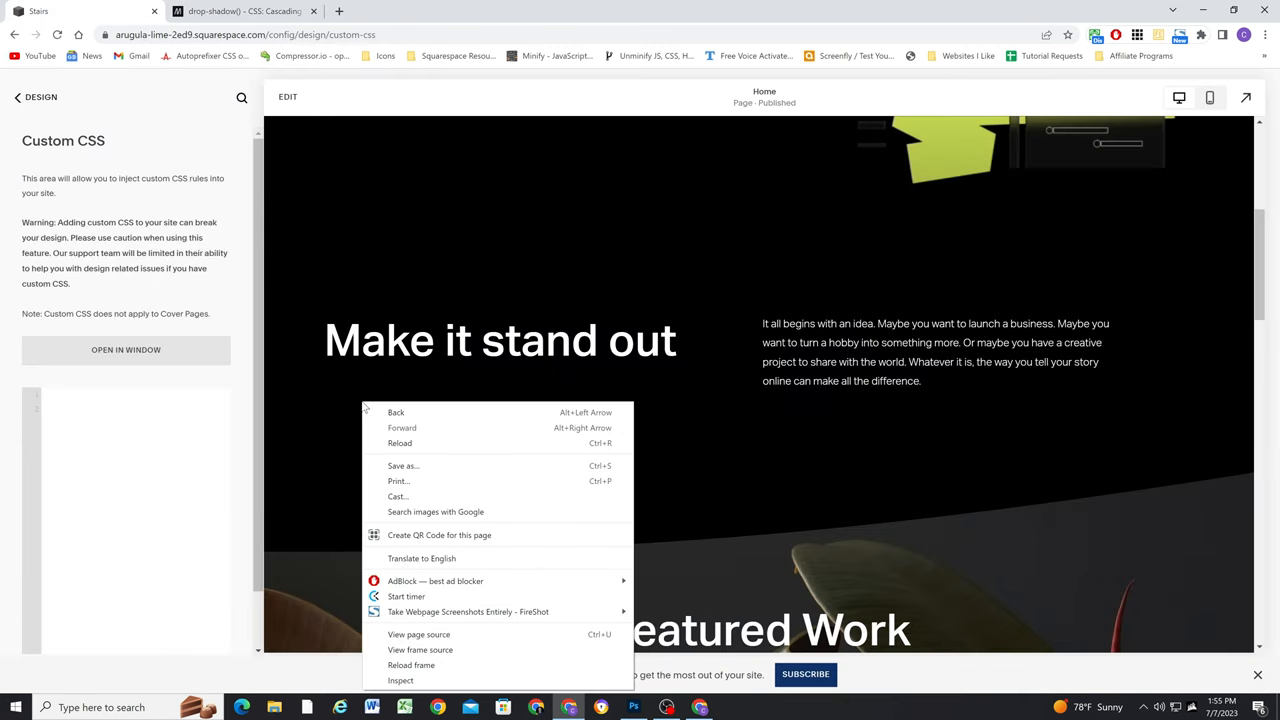
- Dismiss the context menu and focus the empty Custom CSS editor
click(400, 680)
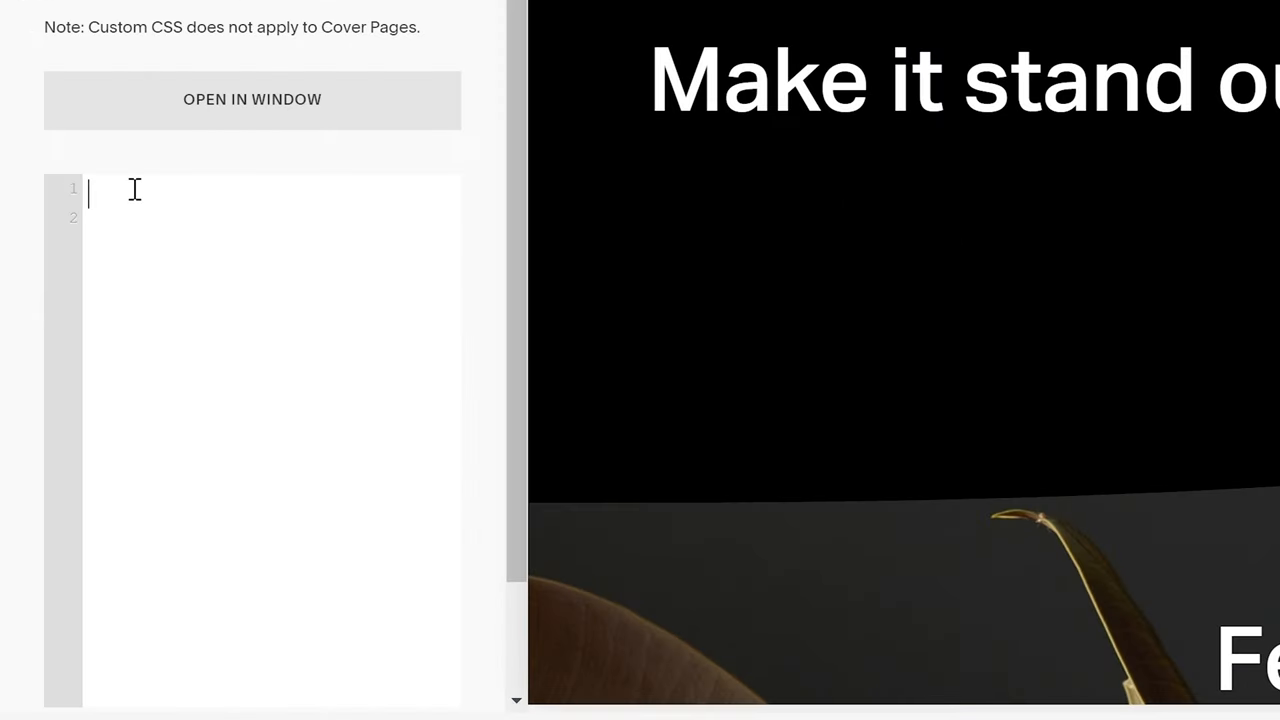
- Add a [data-section-id] rule with filter: drop-shadow(30px 20px 40px #4444dd), then adjust an offset to 50px
text([data-section-id="64a851176feab00d6dcb2c90"] {)
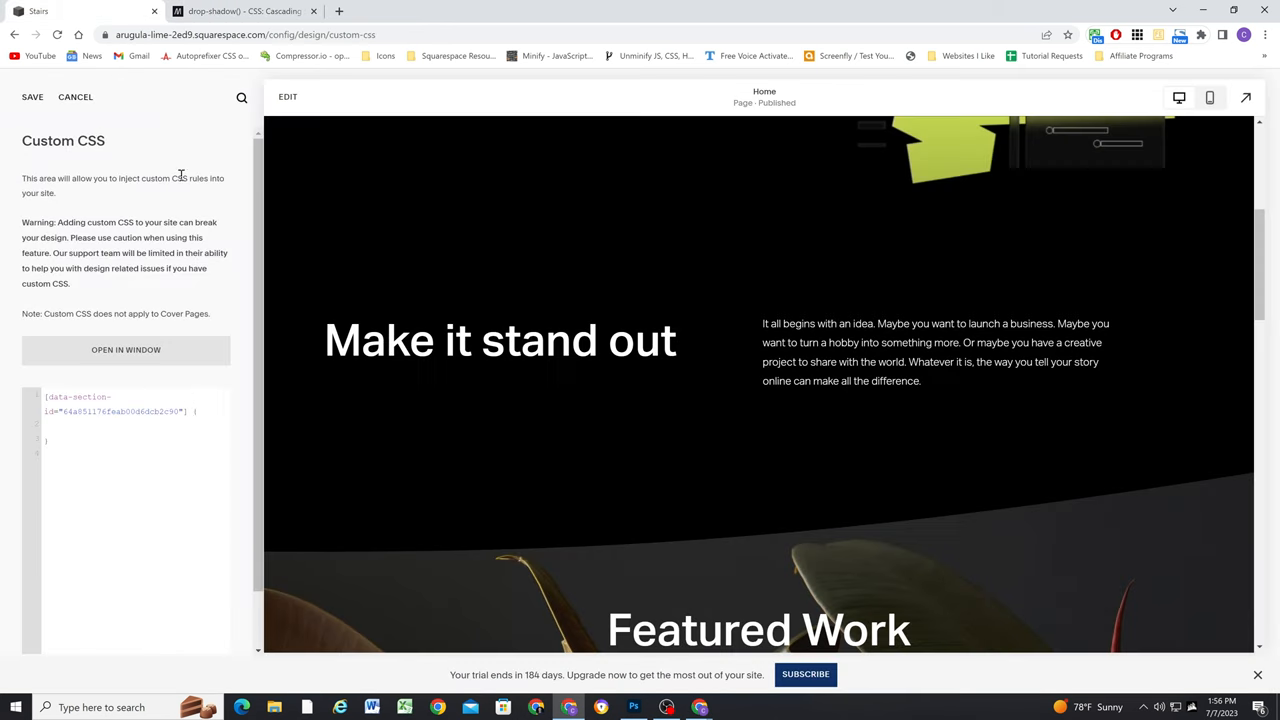
text(filter: drop-shadow(30px 20px 40px #4444dd);)
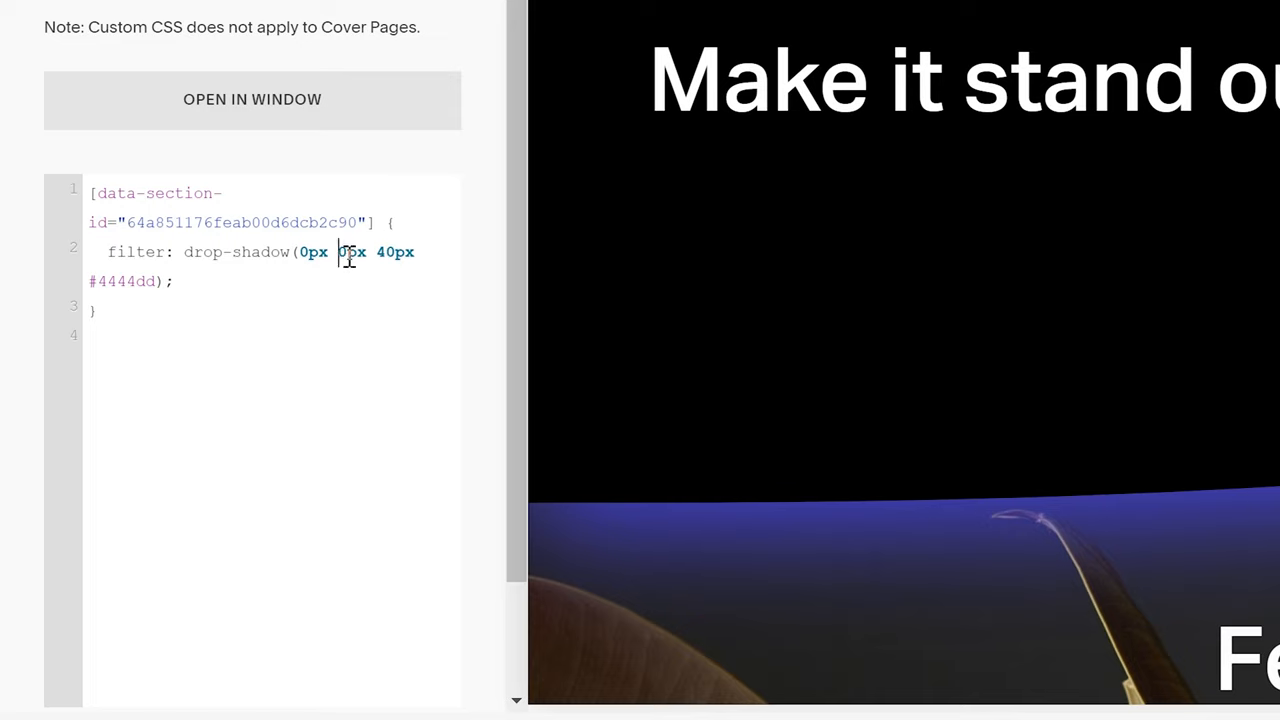
text(50px)
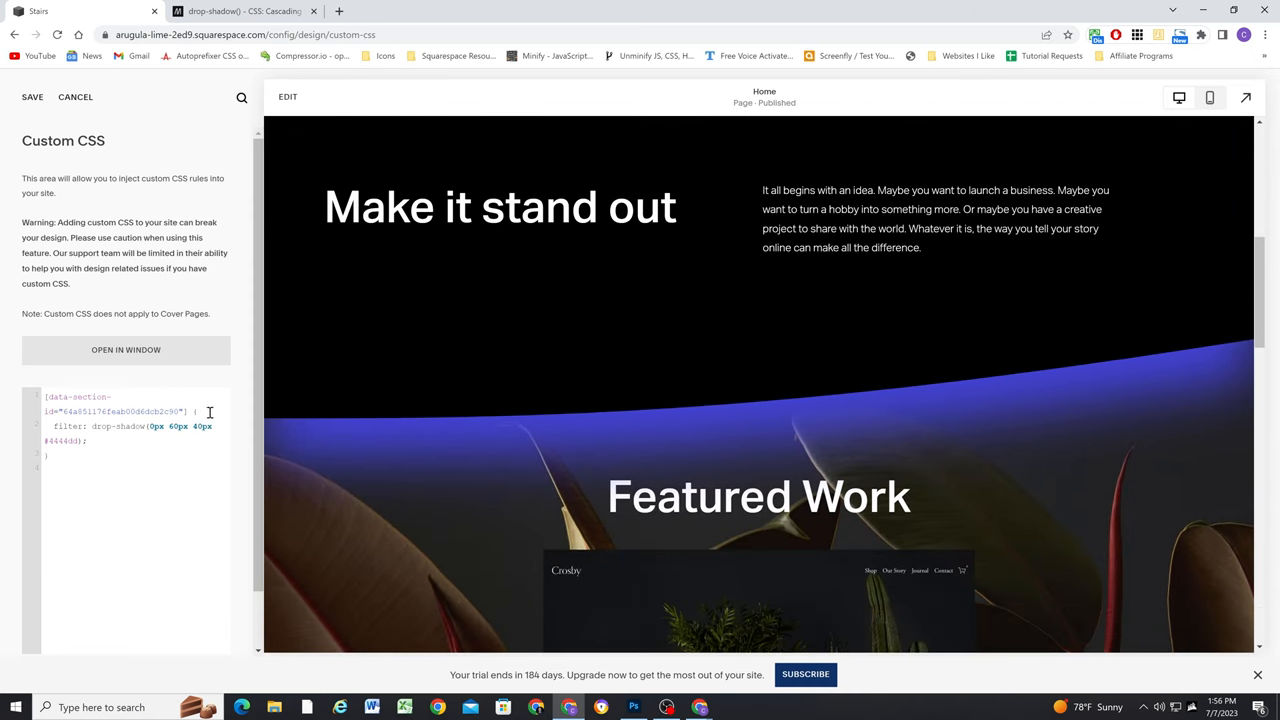
- Replace the #4444dd shadow colour with semi-transparent black rgba(0,0,0,.5)
double_click(64, 442)
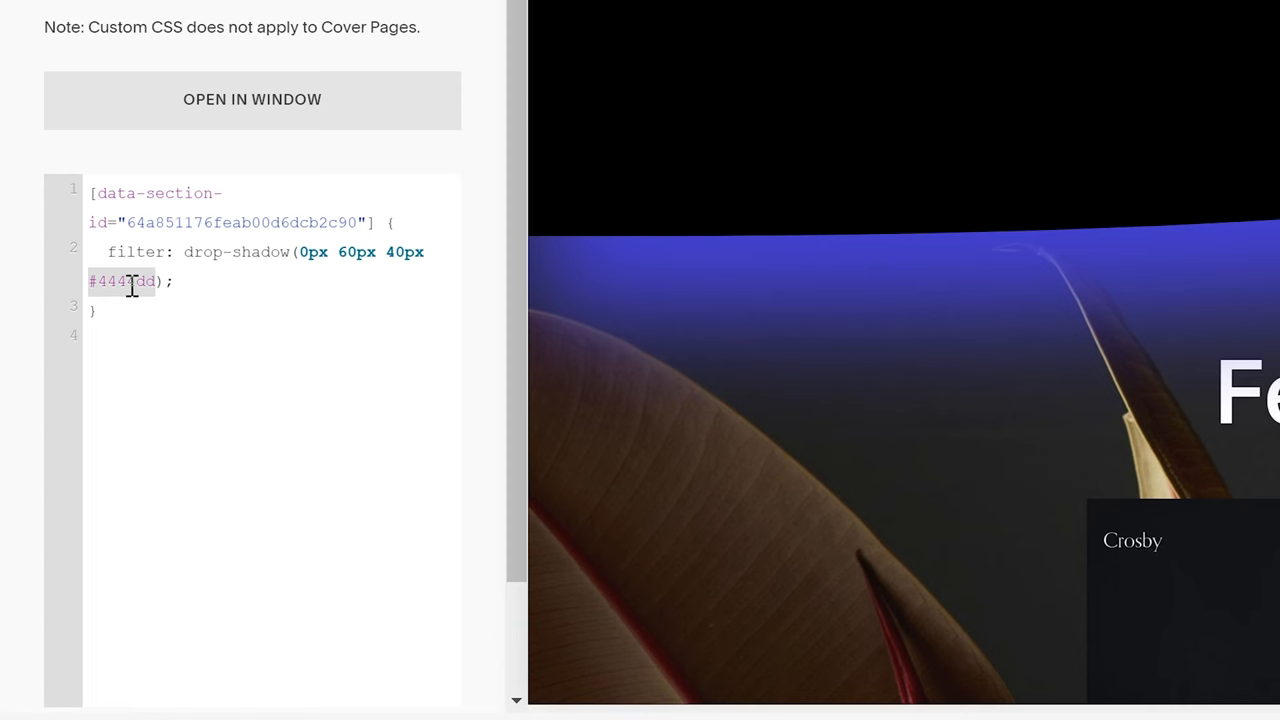
key(Delete)
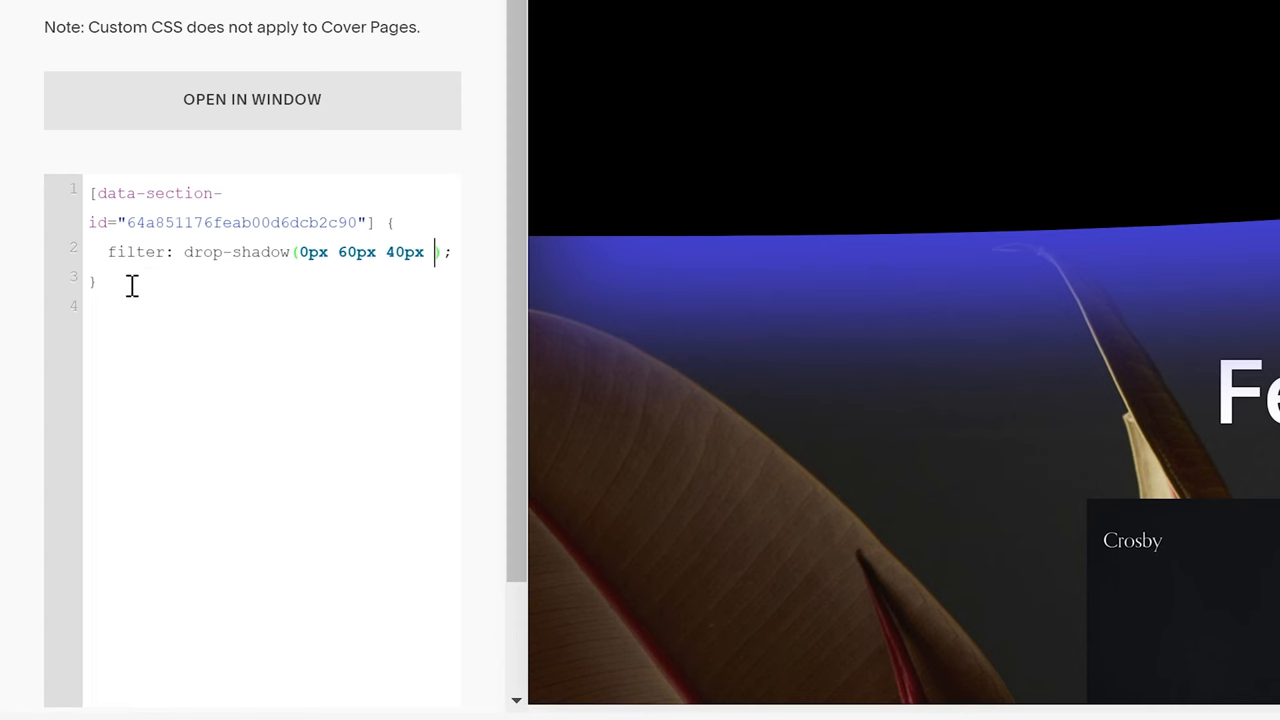
text(#000)
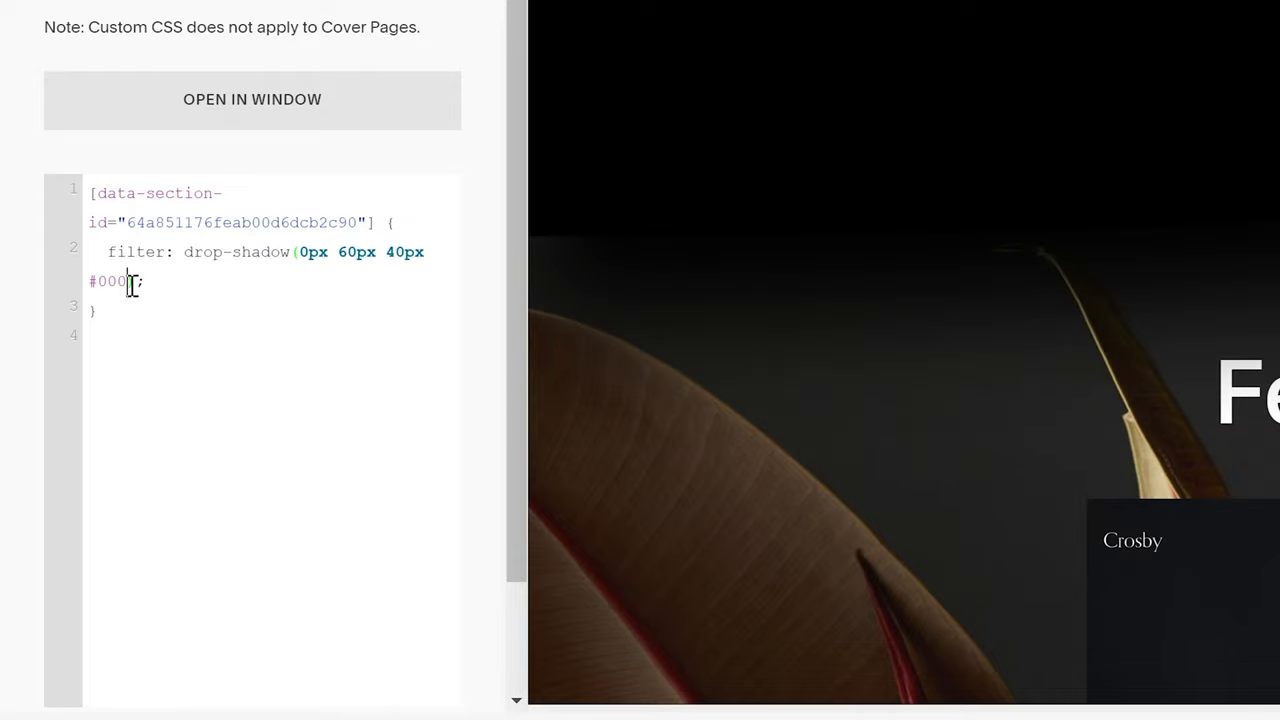
text(rgba()
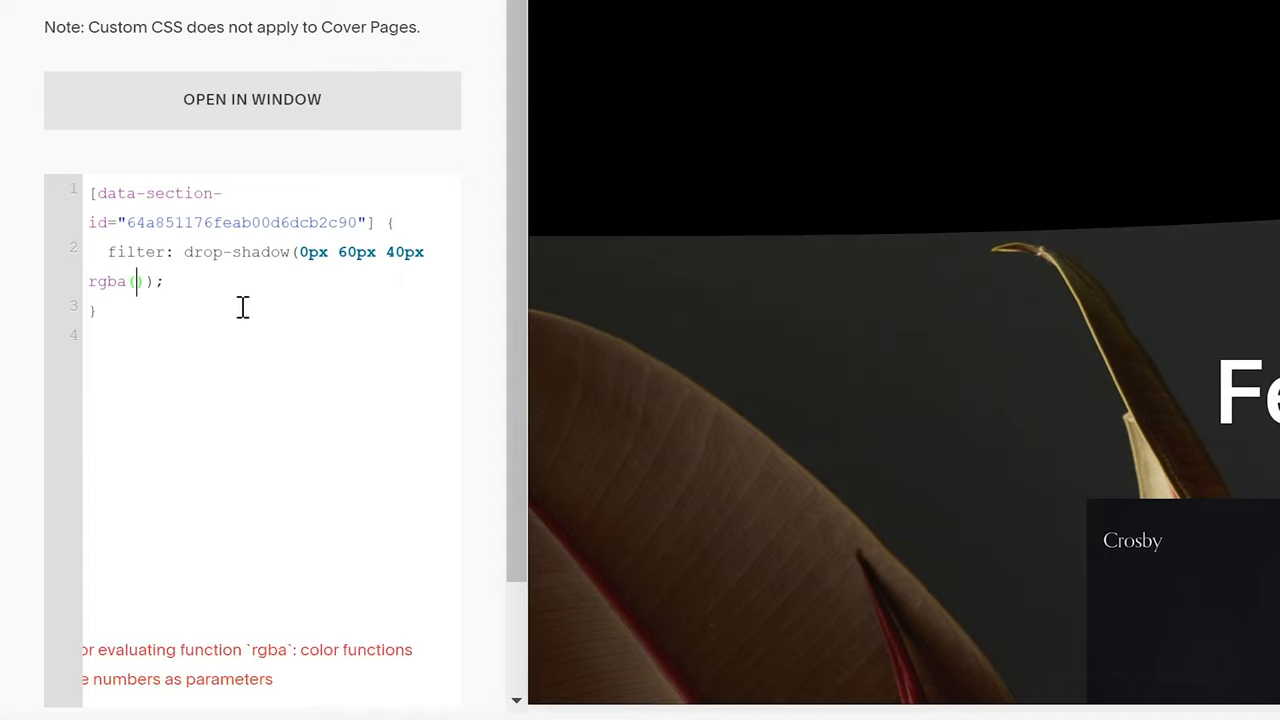
text(0,)
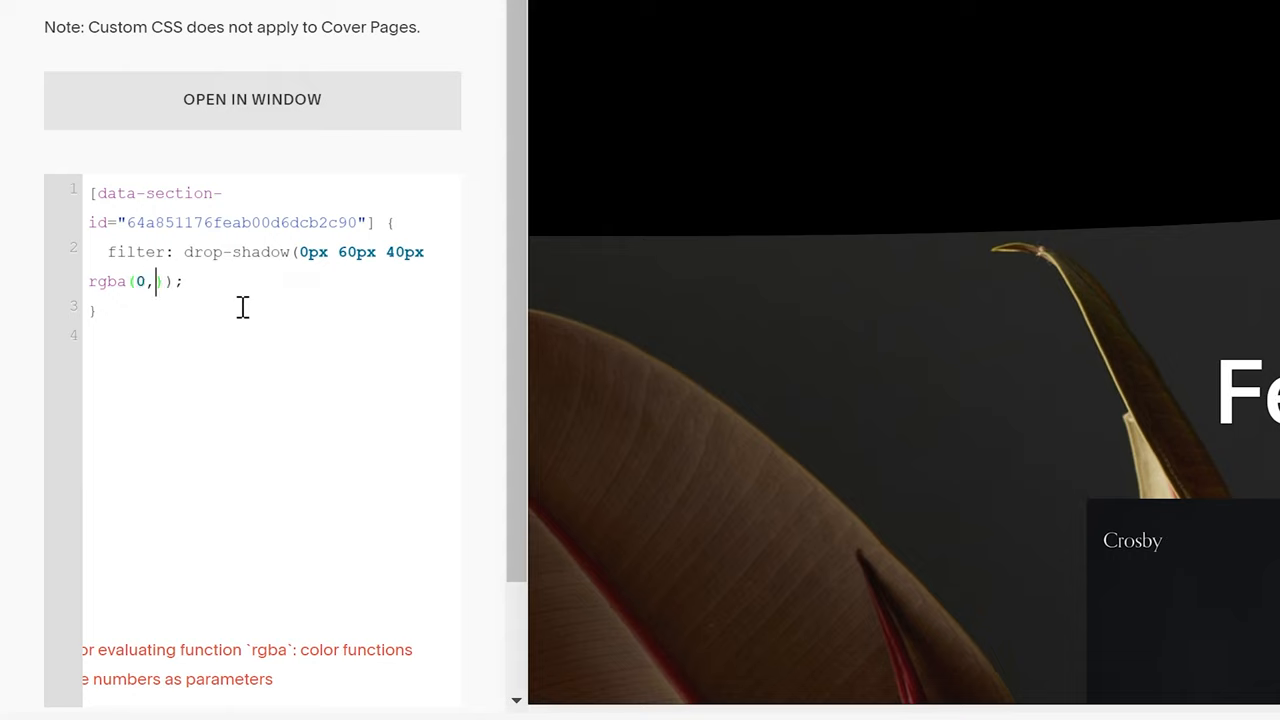
text(0,0)
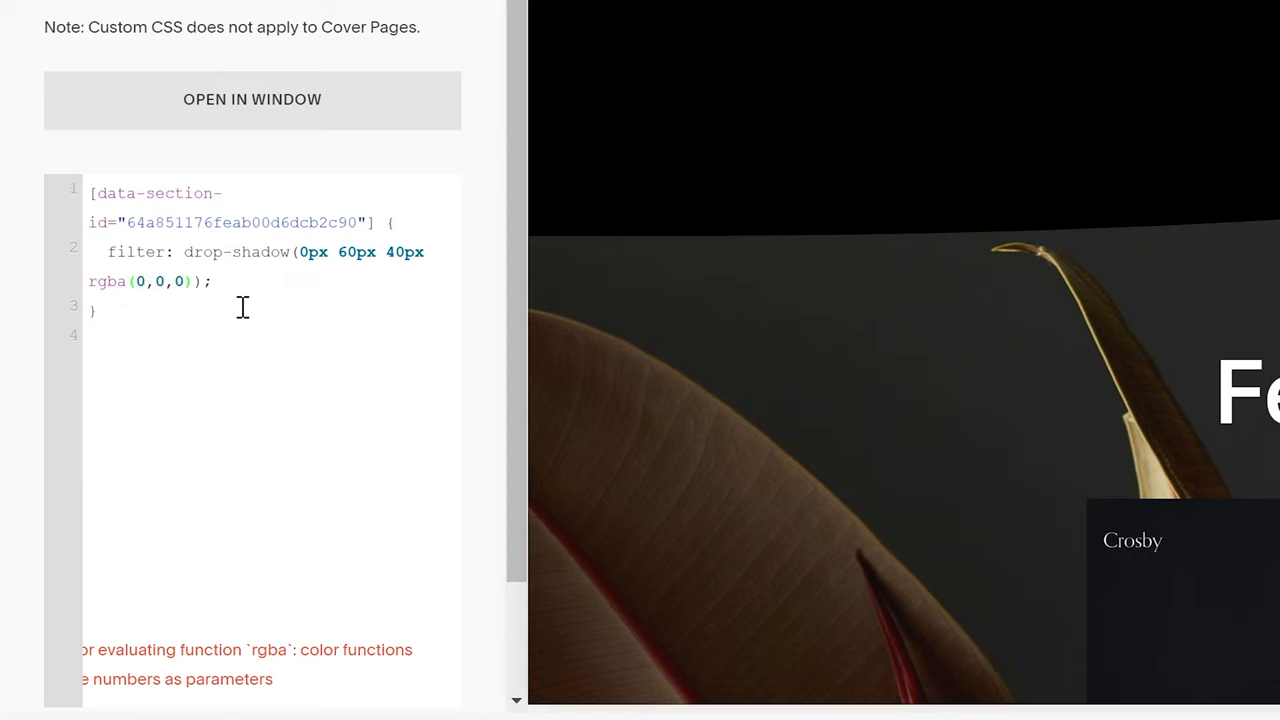
text(,.5)
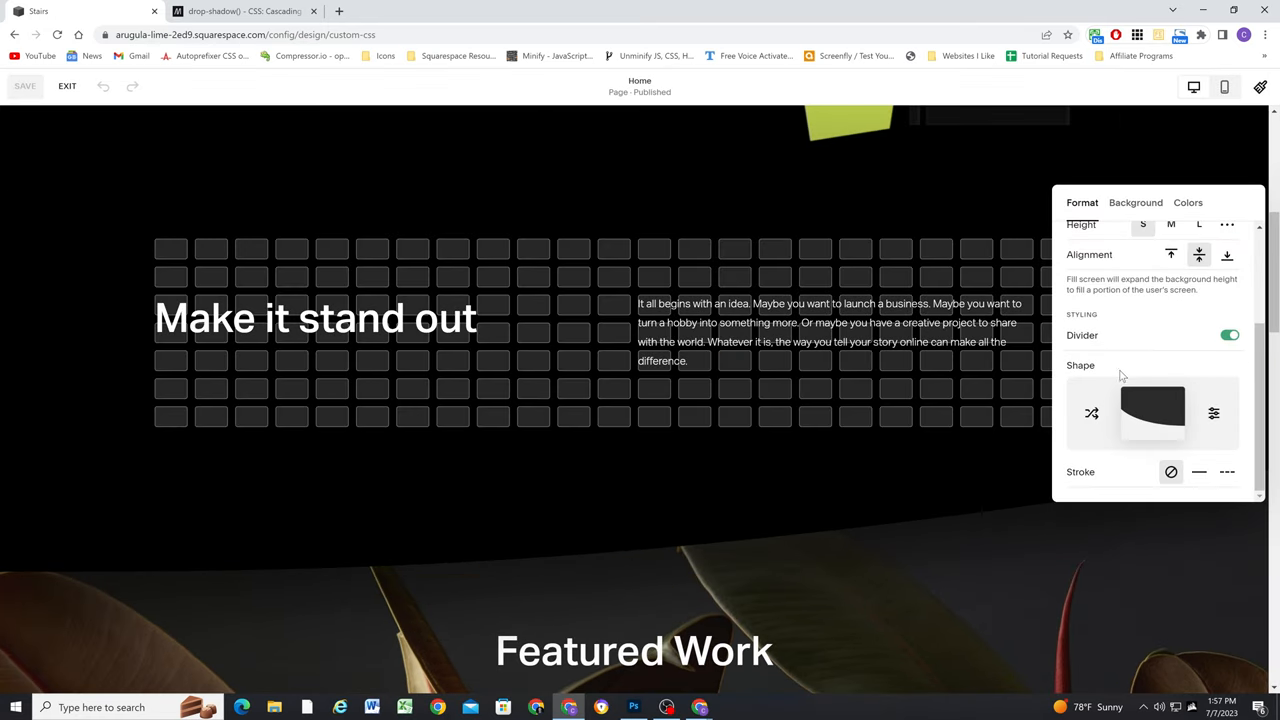
- Close the section's divider settings to view the shadowed curved divider on the page
click(1152, 412)
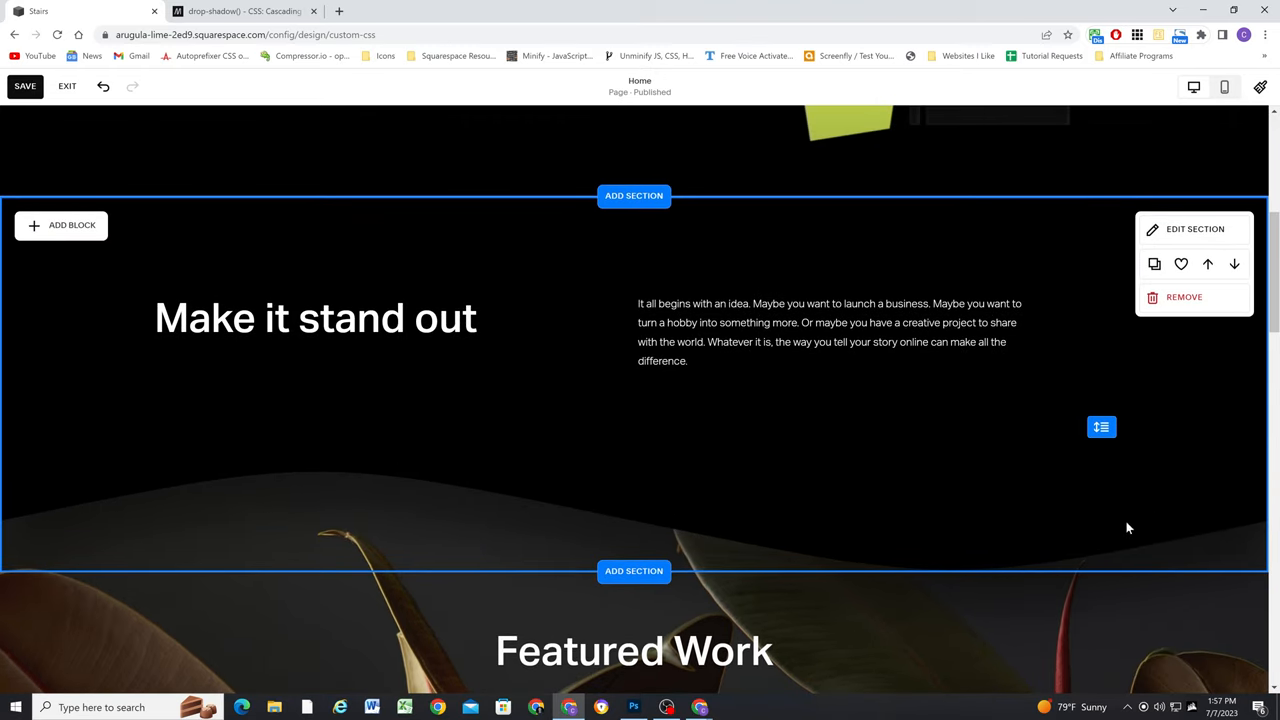
mouse_move(258, 548)
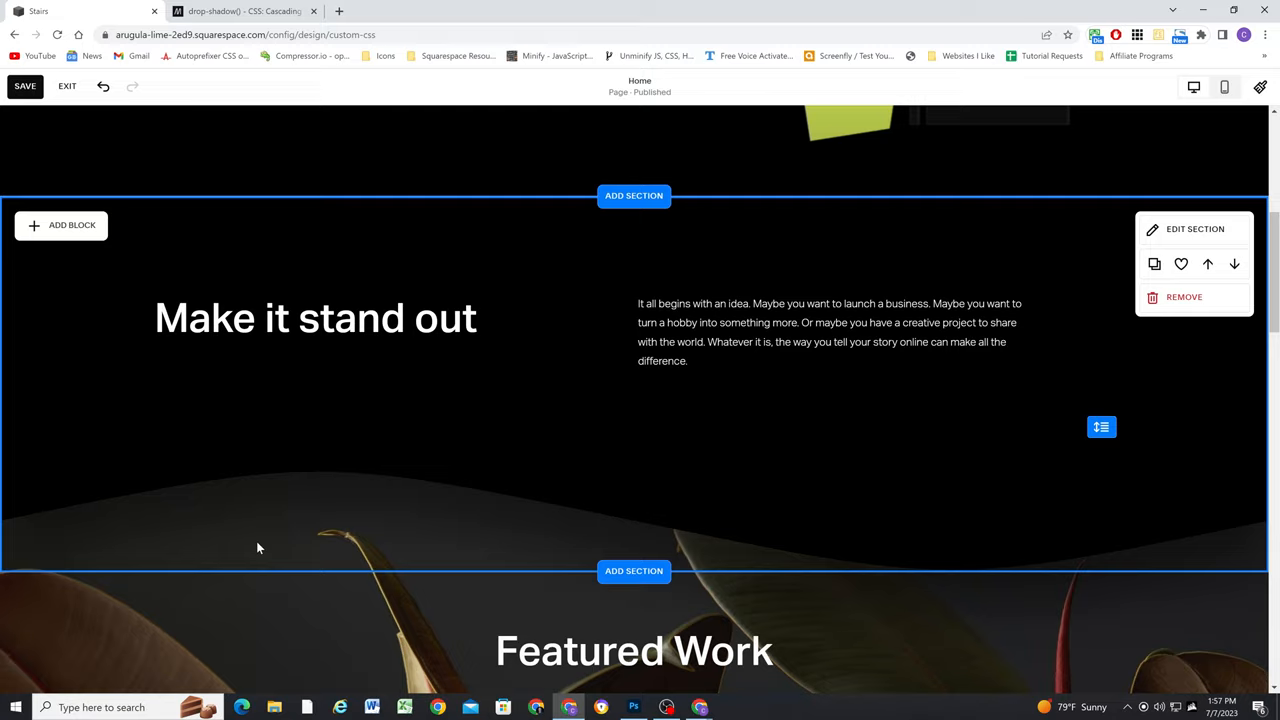